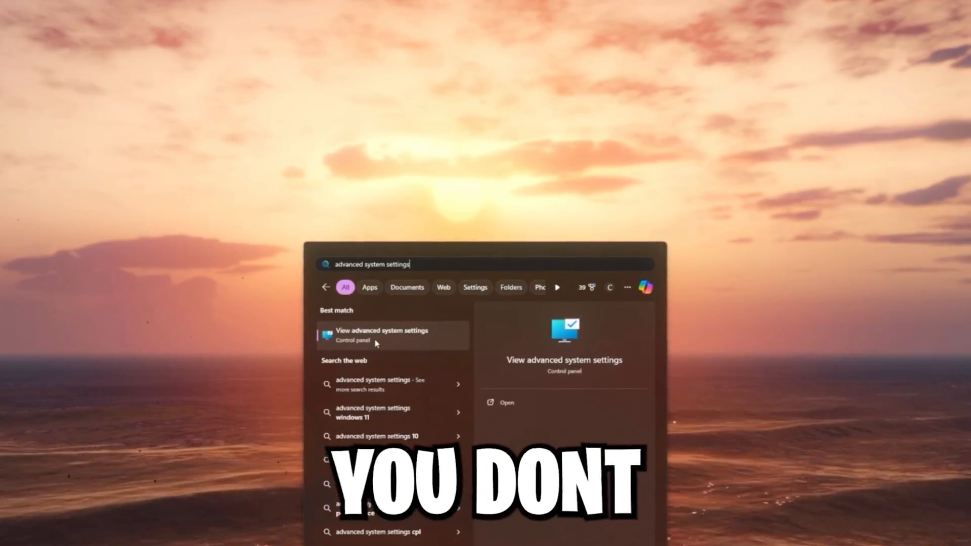
- Create a described C: drive restore point from the System Protection tab
click(383, 335)
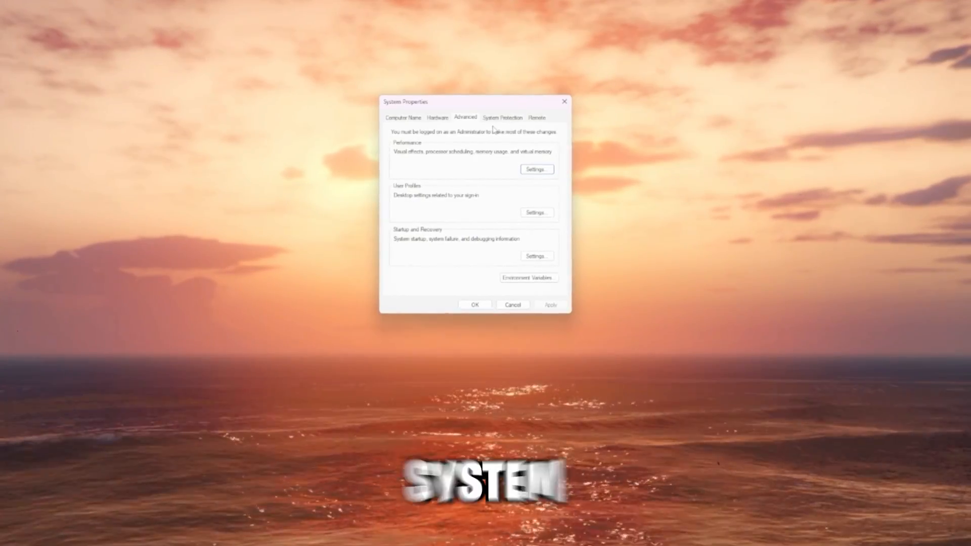
click(503, 118)
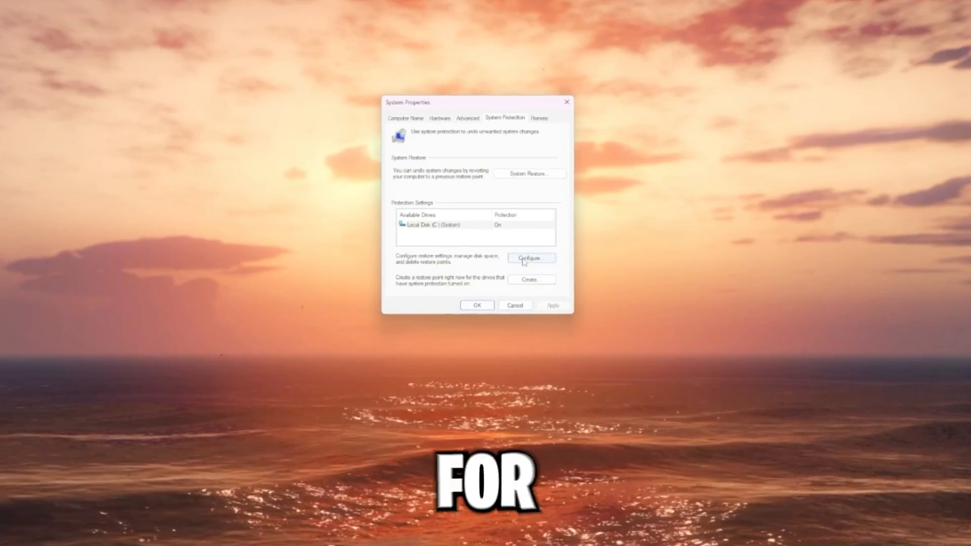
click(531, 258)
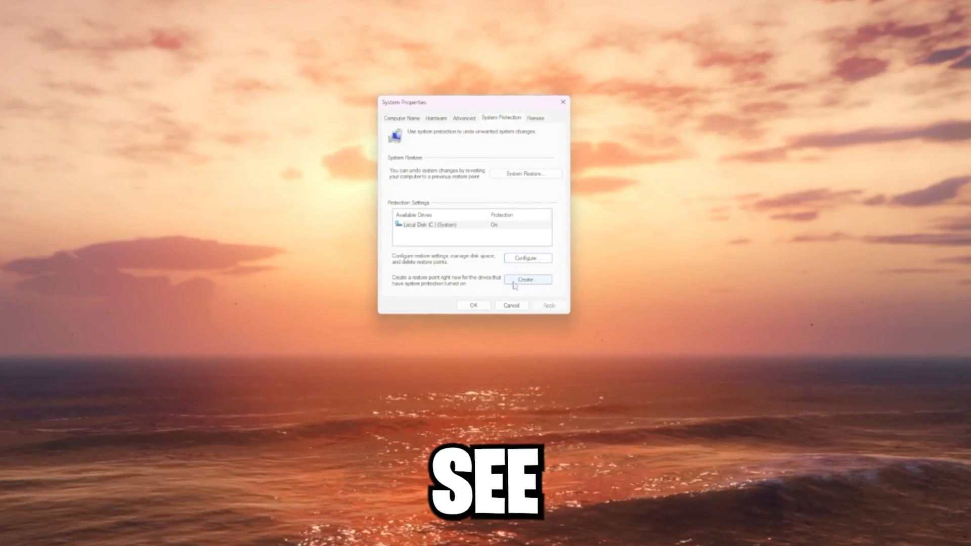
click(527, 280)
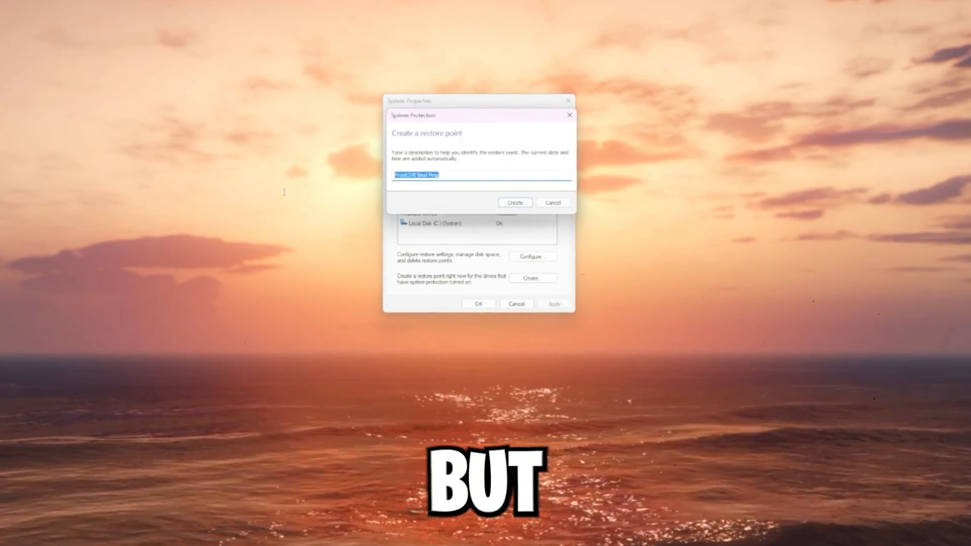
click(515, 202)
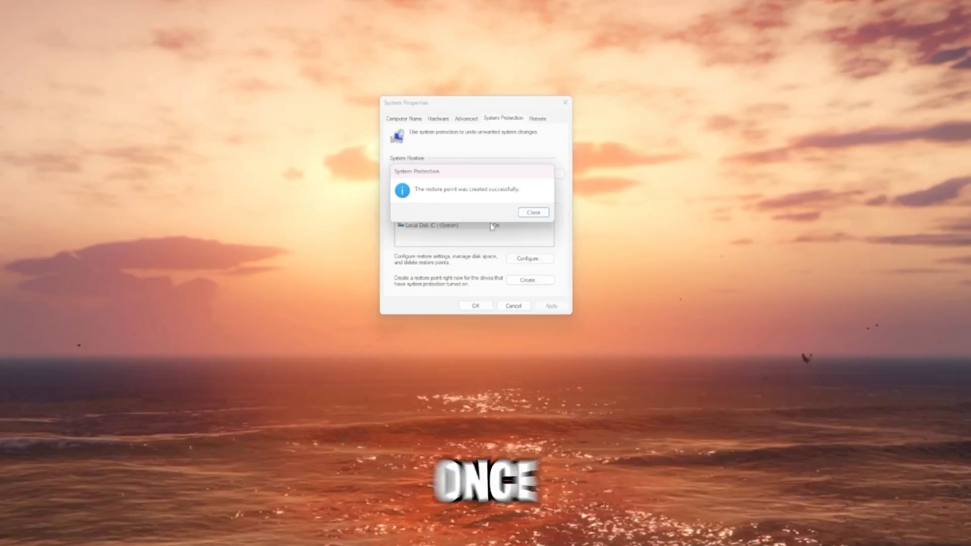
click(532, 212)
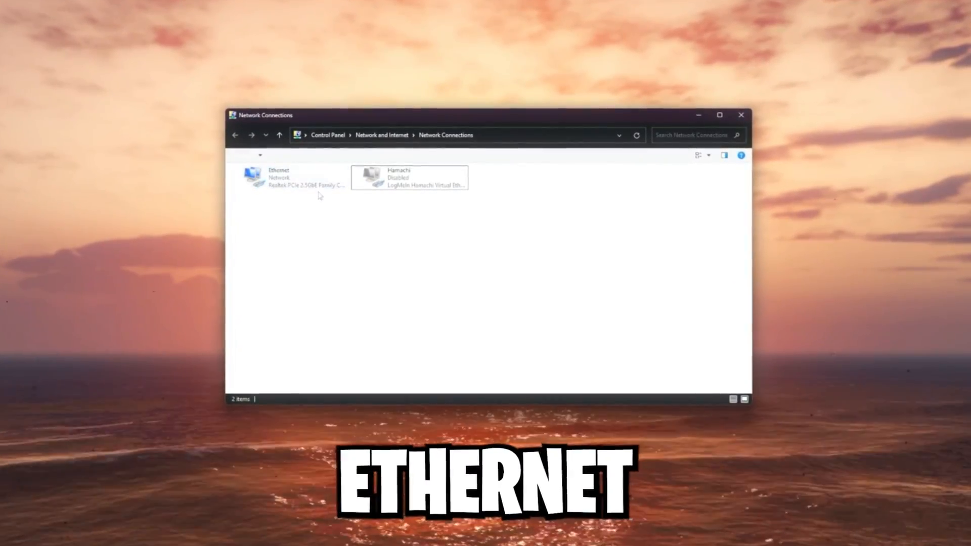
mouse_move(276, 203)
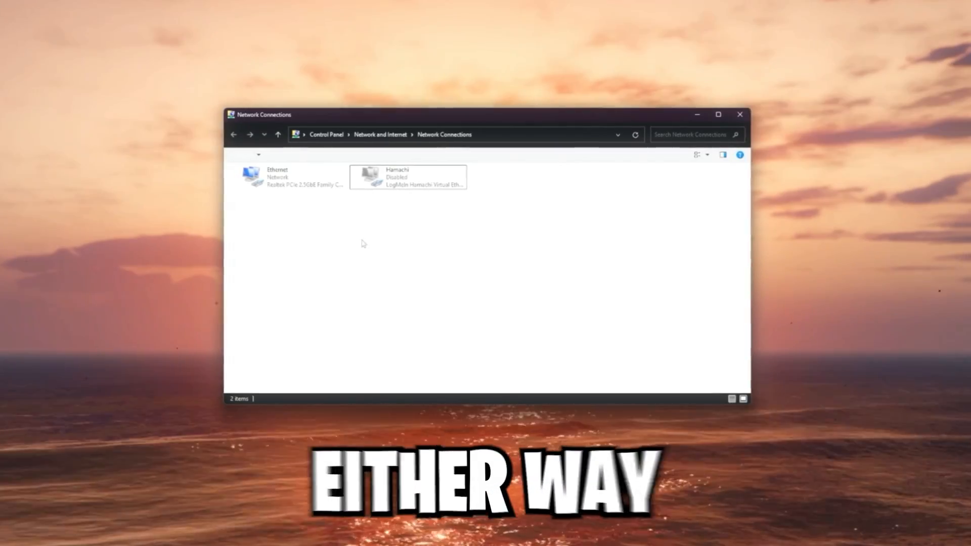
- Open the Ethernet adapter's status window from Network Connections
double_click(288, 178)
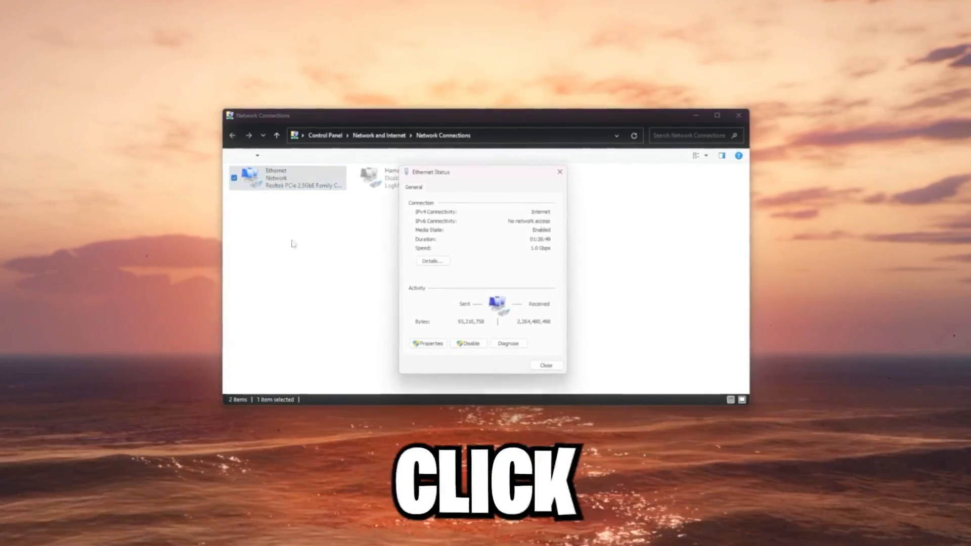
- Open the Realtek PCIe 2.5GbE controller's Advanced driver properties from Ethernet Status
click(428, 343)
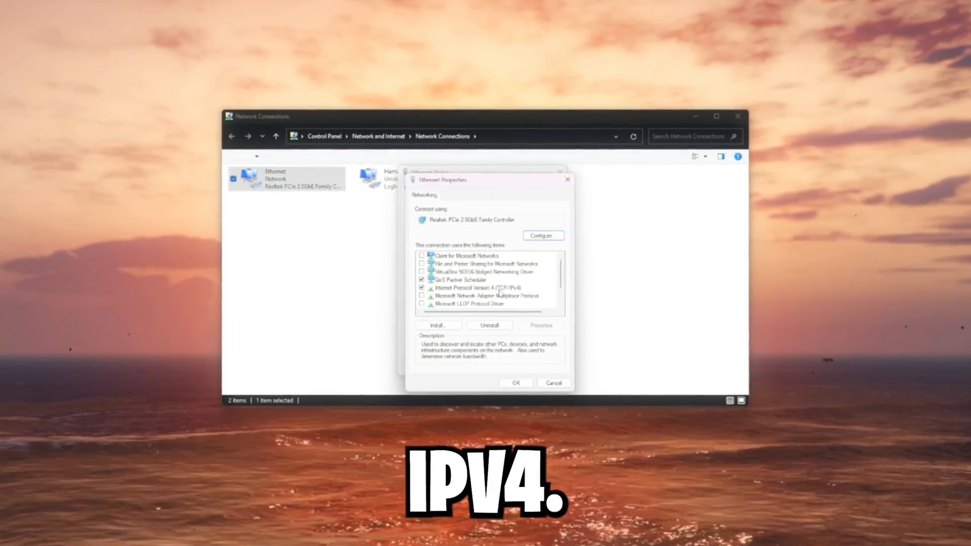
click(486, 274)
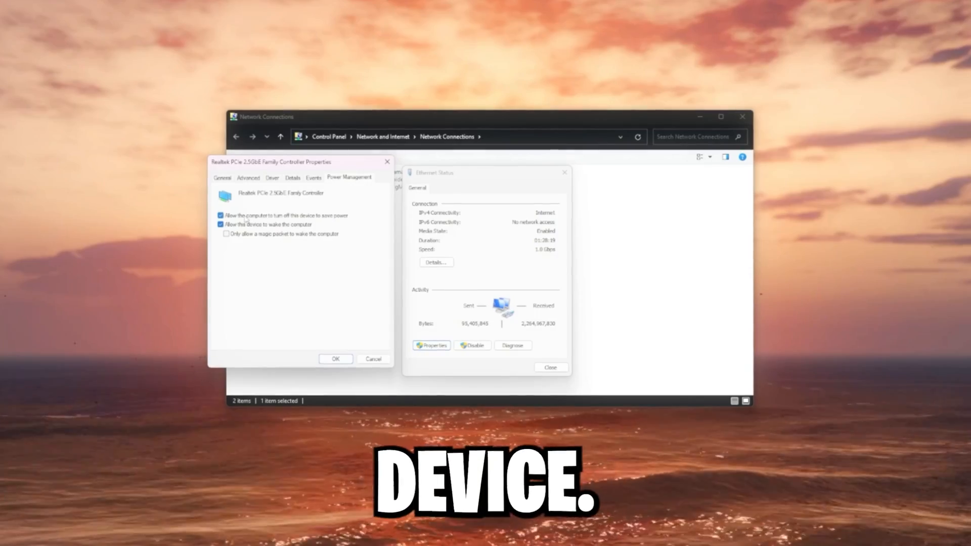
click(251, 184)
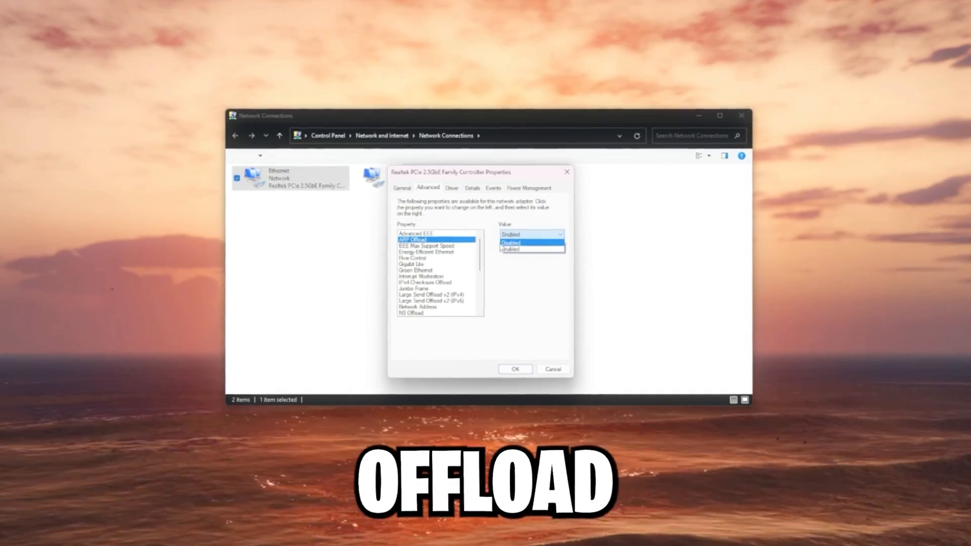
- Disable ARP Offload, set EEE Max Support Speed to 2.5 Gbps Full Duplex, and turn off Energy-Efficient Ethernet
click(510, 242)
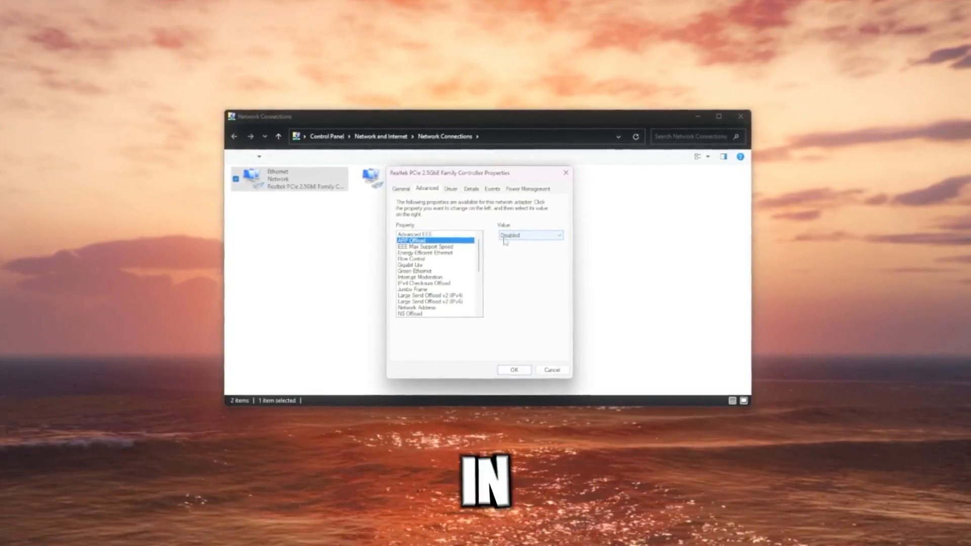
click(425, 247)
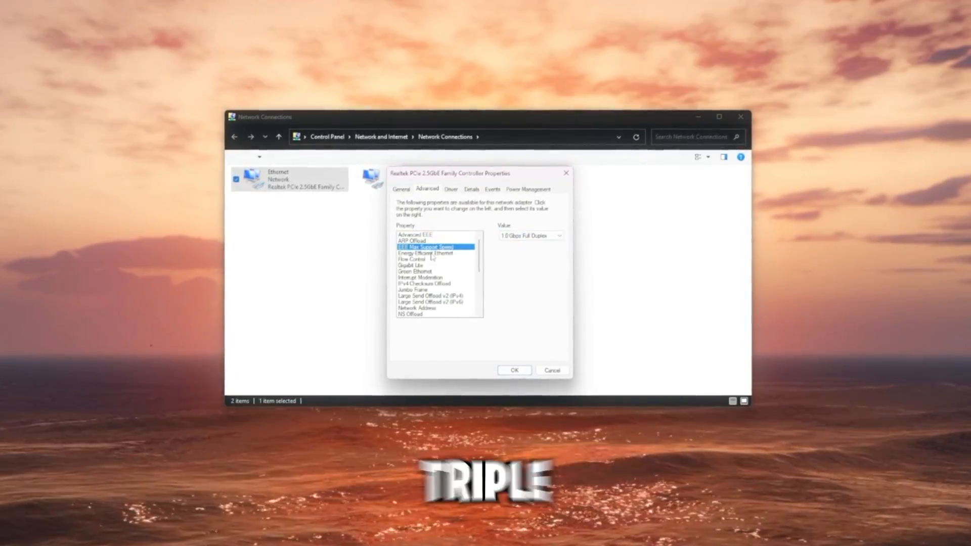
click(558, 235)
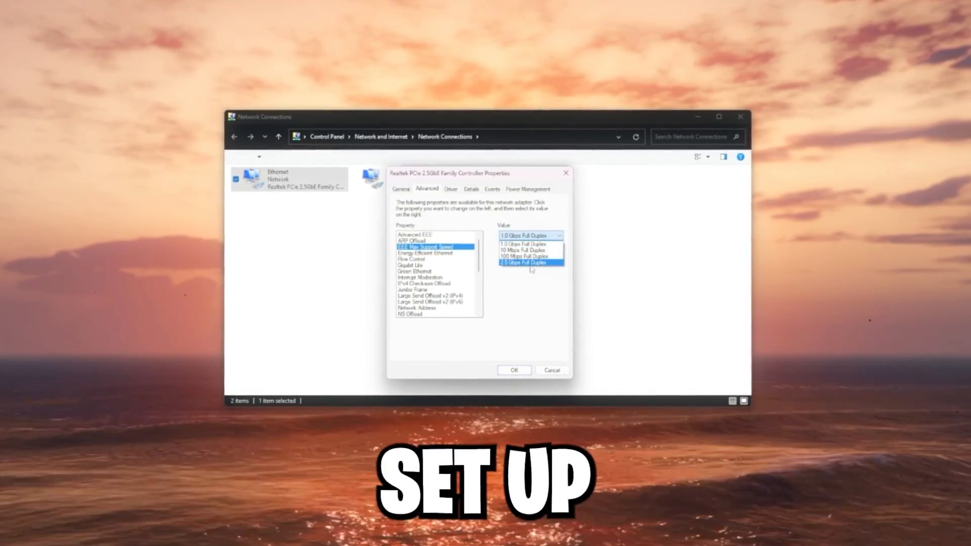
click(522, 262)
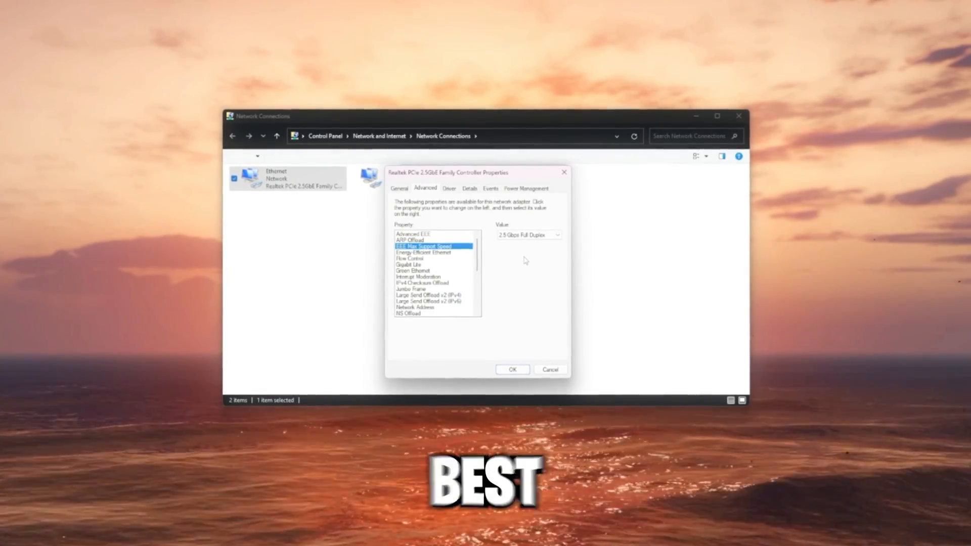
click(423, 251)
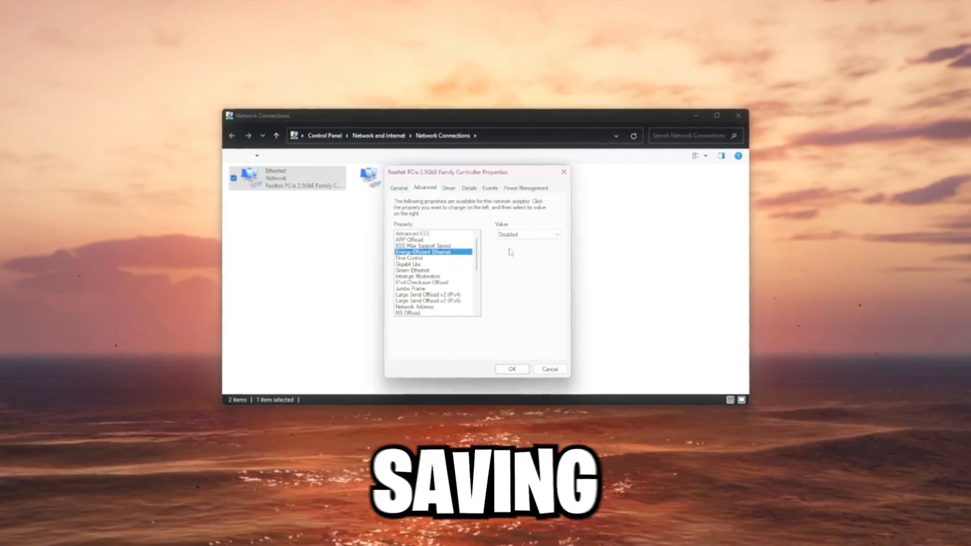
click(408, 260)
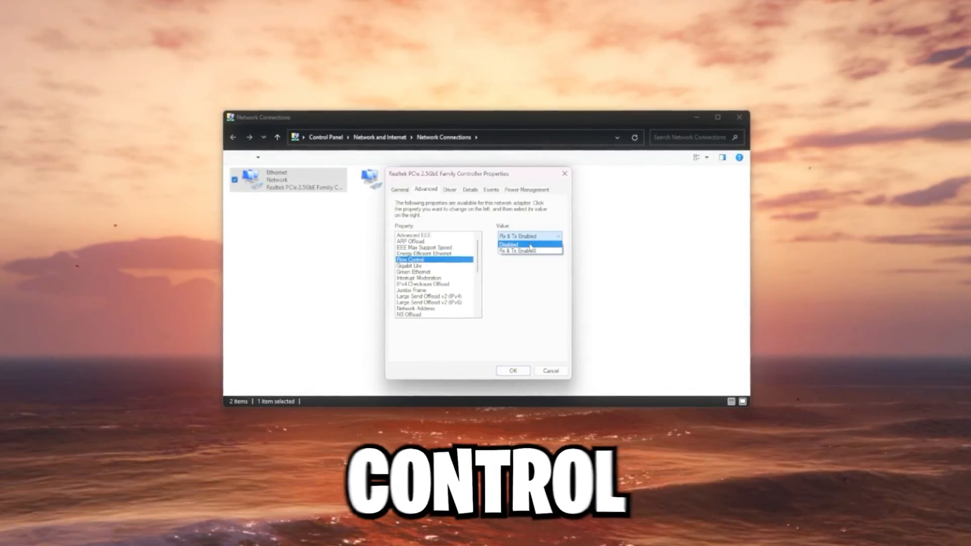
- Disable Flow Control and IPv4 Checksum Offload in the Realtek advanced properties
click(508, 245)
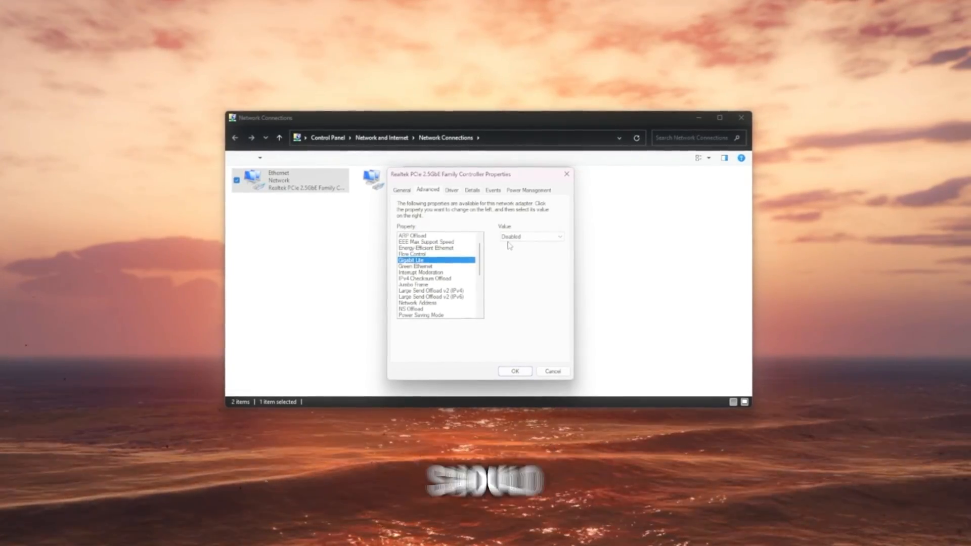
click(415, 269)
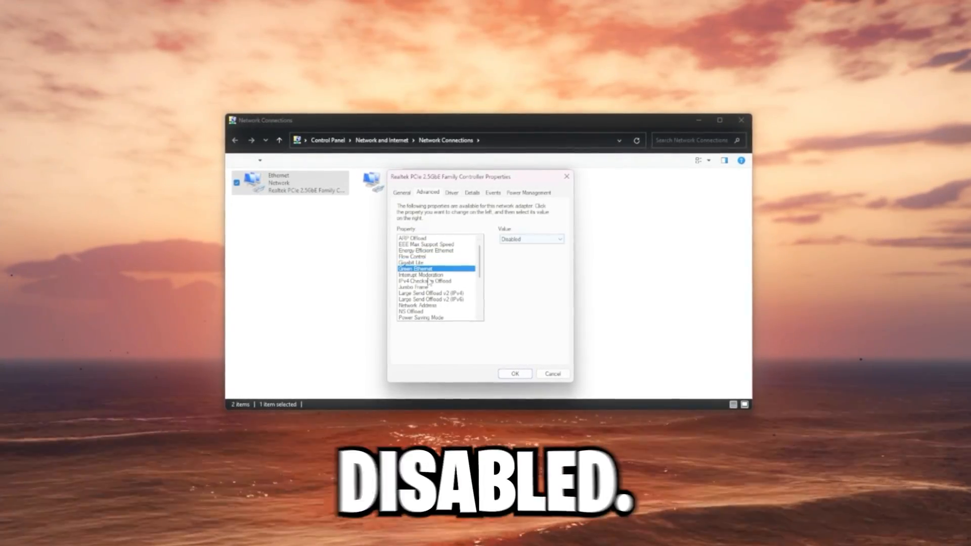
click(560, 239)
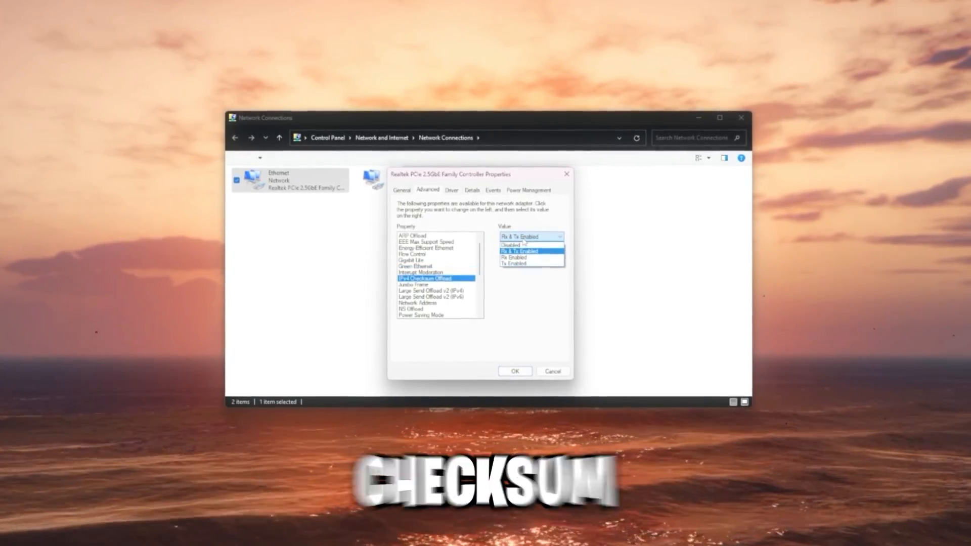
click(513, 243)
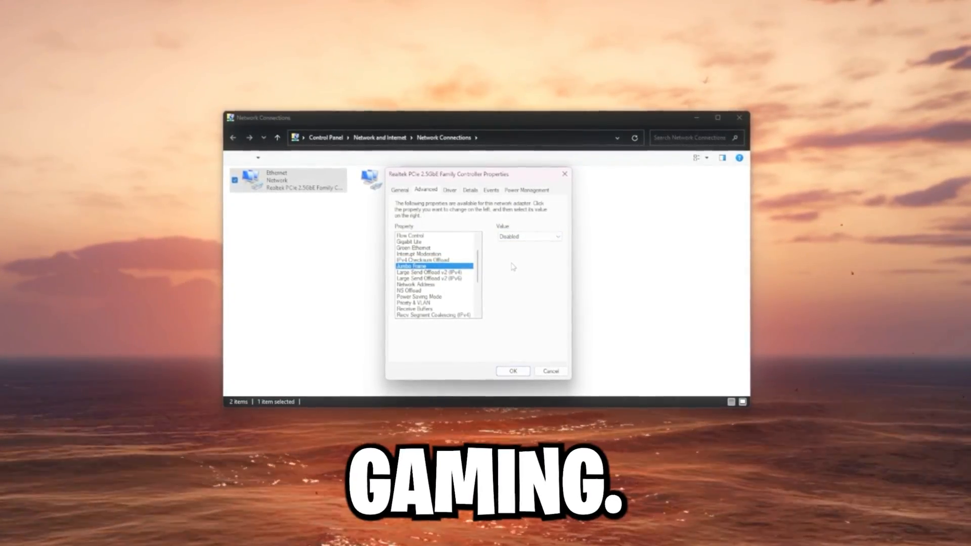
- Step through Large Send Offload and Network Address to disable NS Offload
click(426, 272)
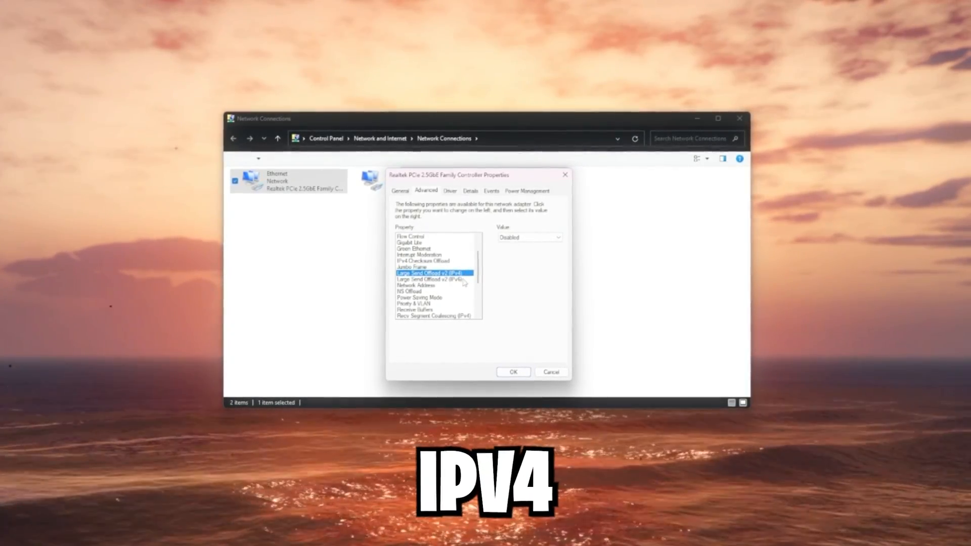
click(416, 265)
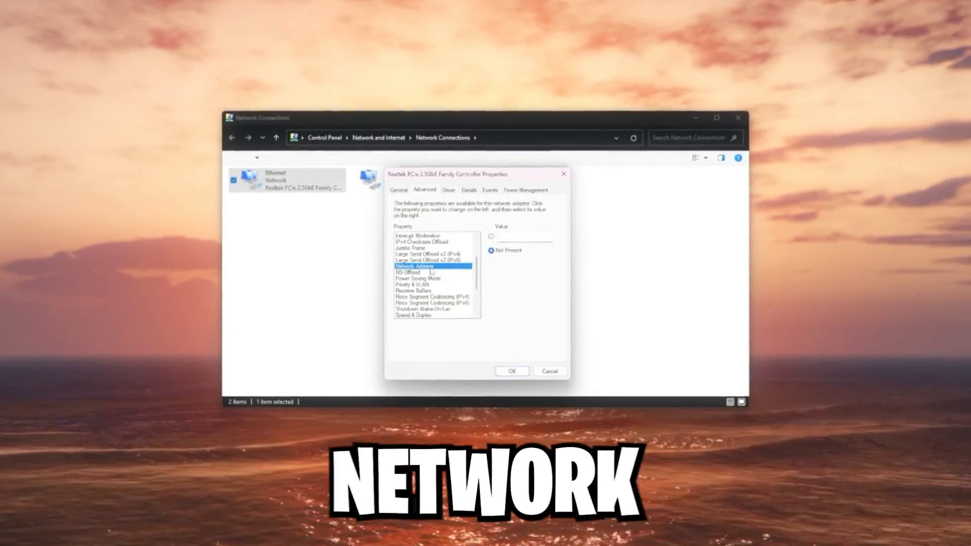
click(412, 271)
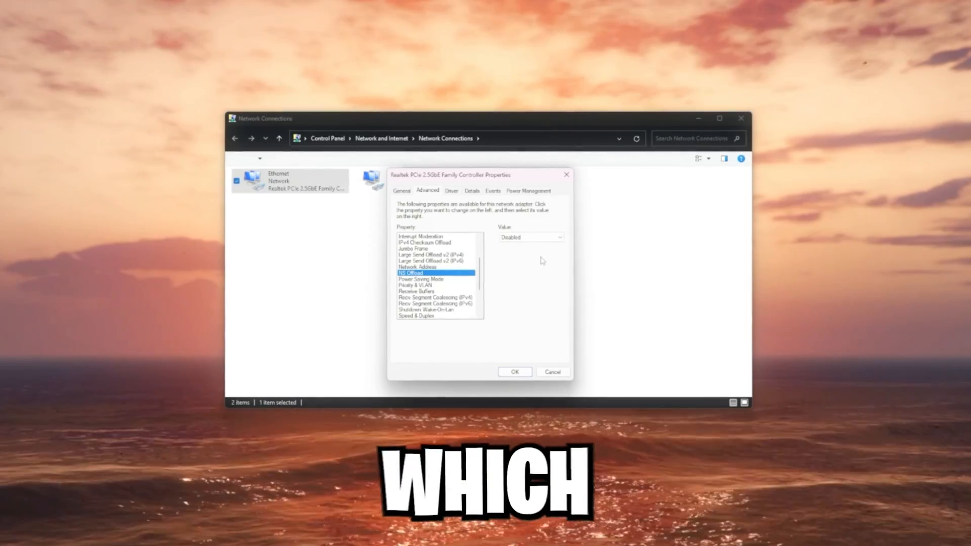
click(423, 278)
text(5000)
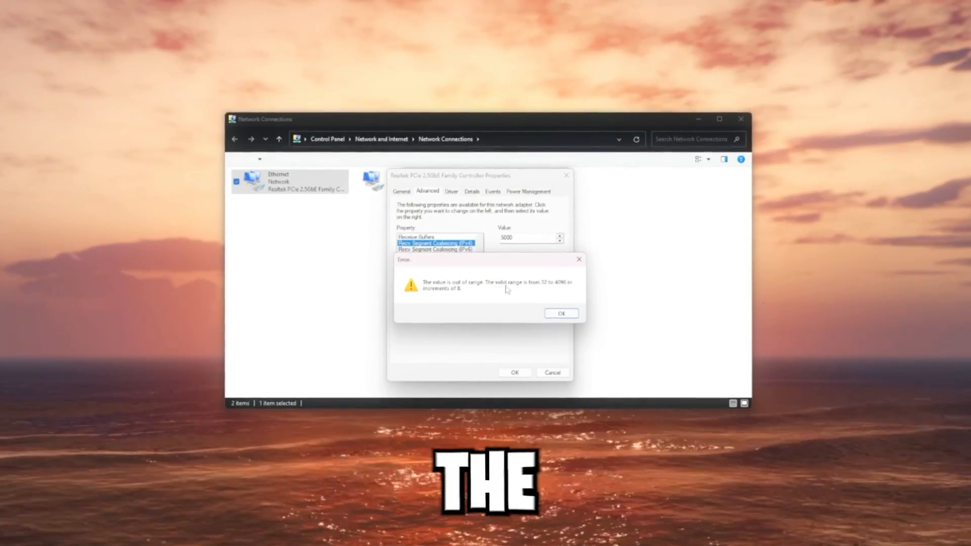
- Dismiss the Receive Buffers range error; disable Recv Segment Coalescing IPv4/IPv6 and Shutdown Wake-On-Lan
click(560, 314)
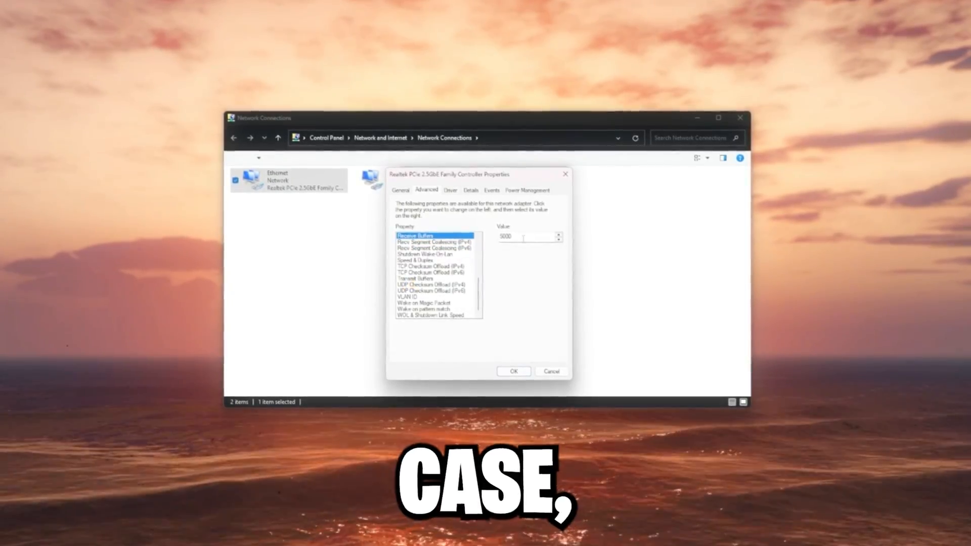
click(434, 240)
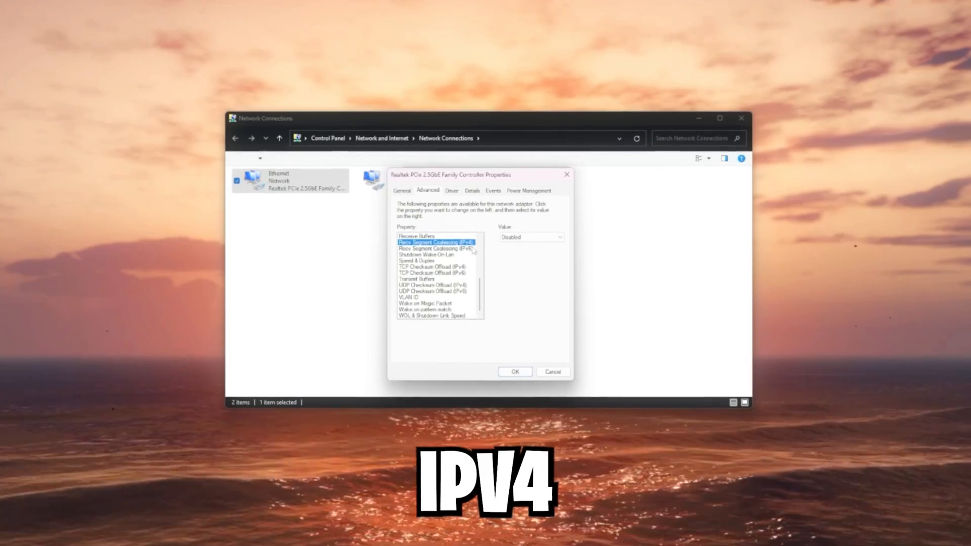
click(435, 248)
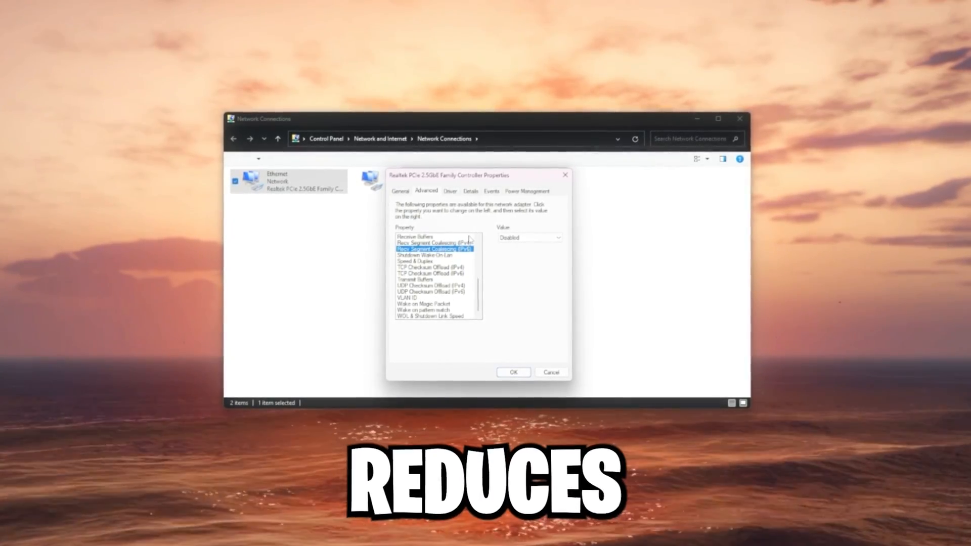
click(426, 251)
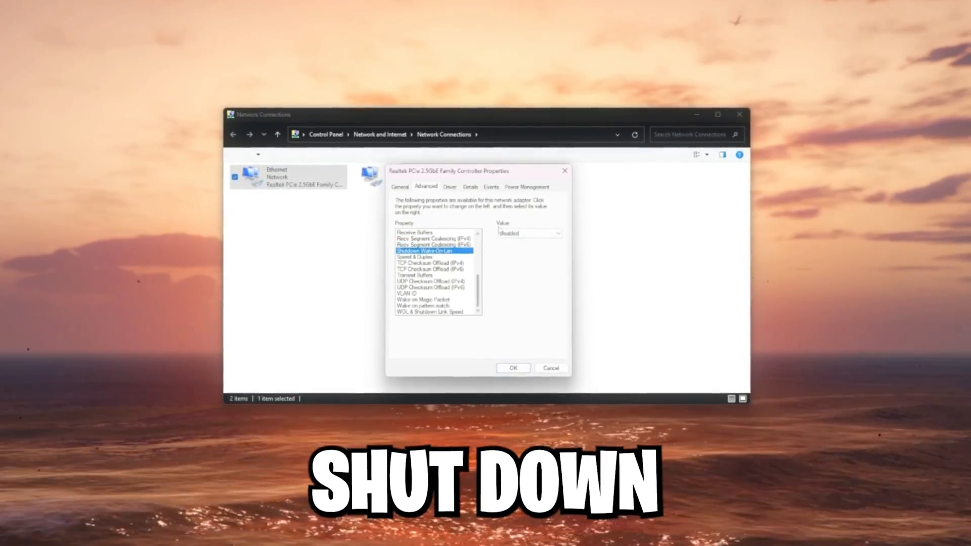
click(416, 260)
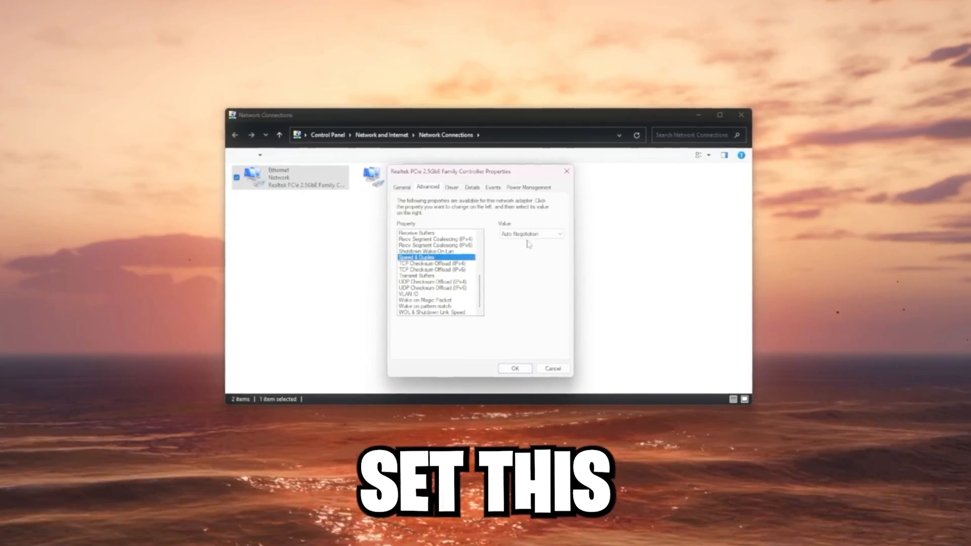
- Set Speed & Duplex to 2.5 Gbps Full Duplex and disable TCP/UDP checksum offloads
click(560, 237)
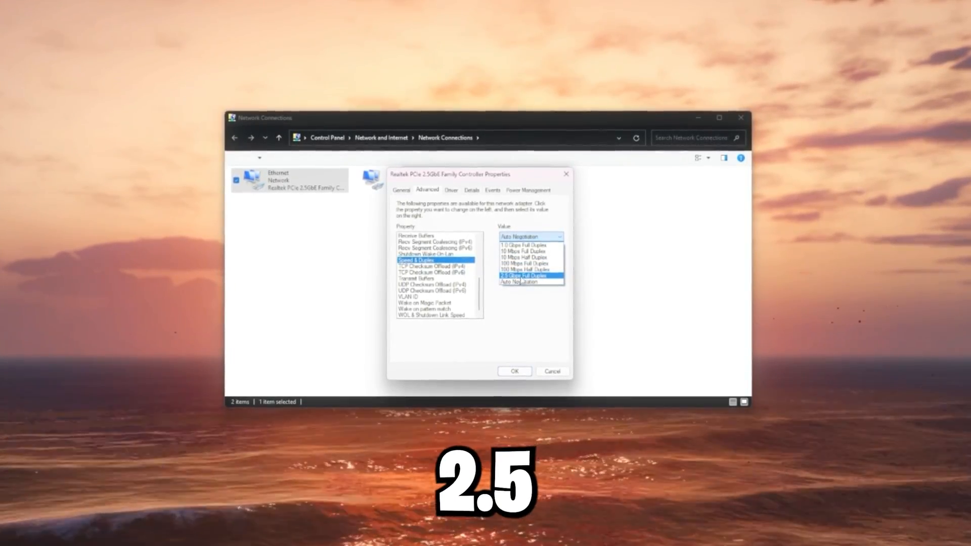
click(427, 265)
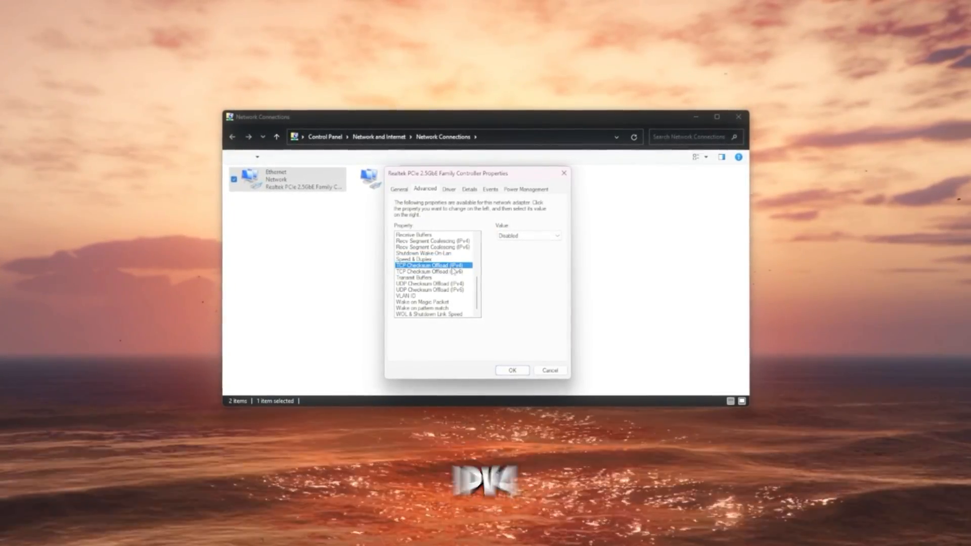
click(430, 271)
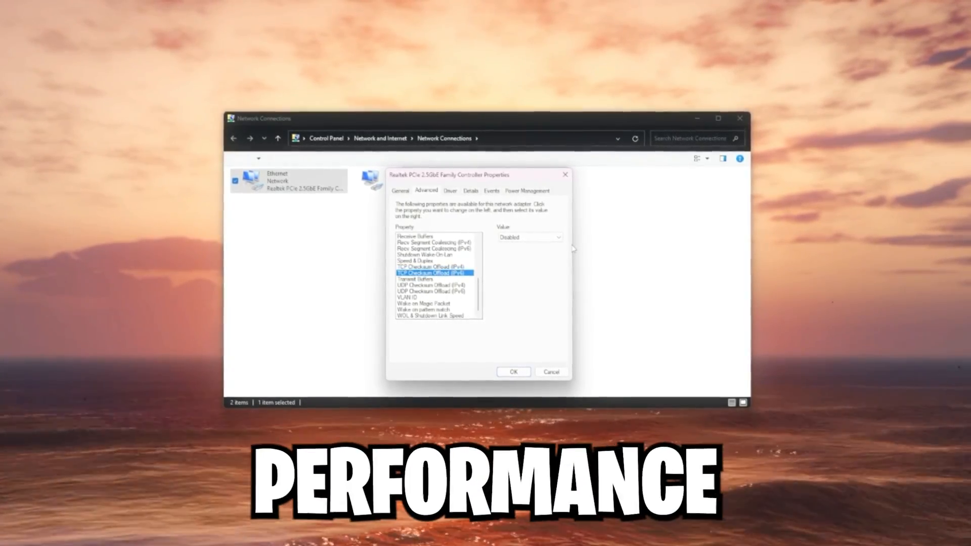
click(416, 279)
text(10000)
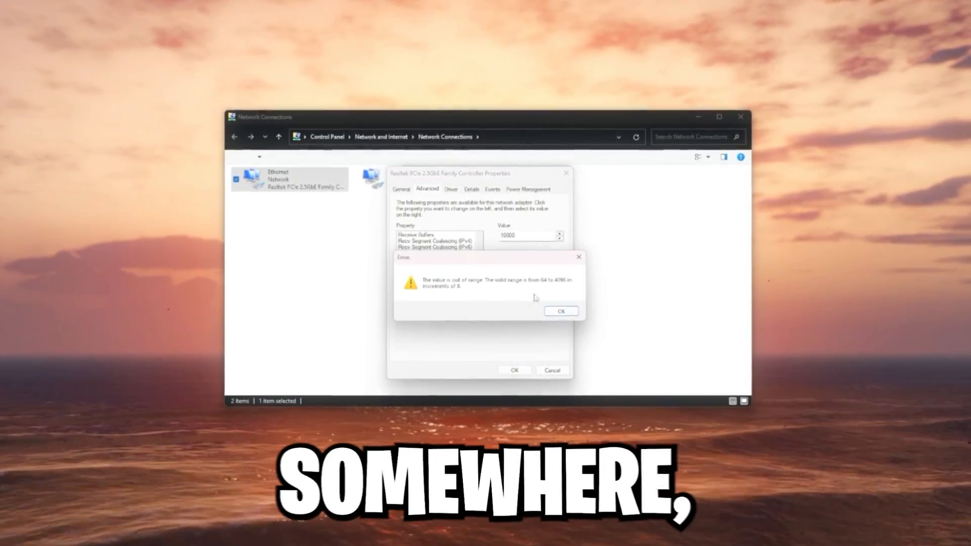
click(560, 311)
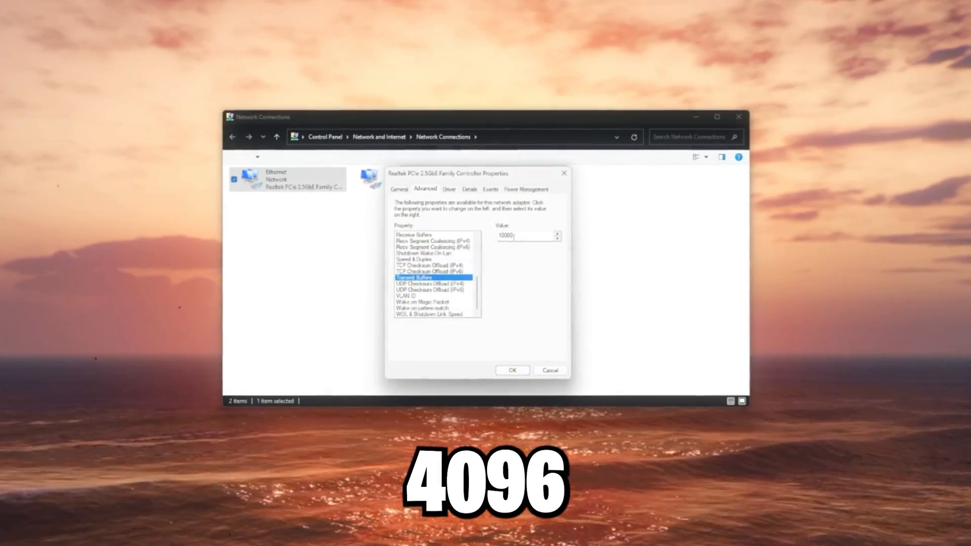
click(429, 282)
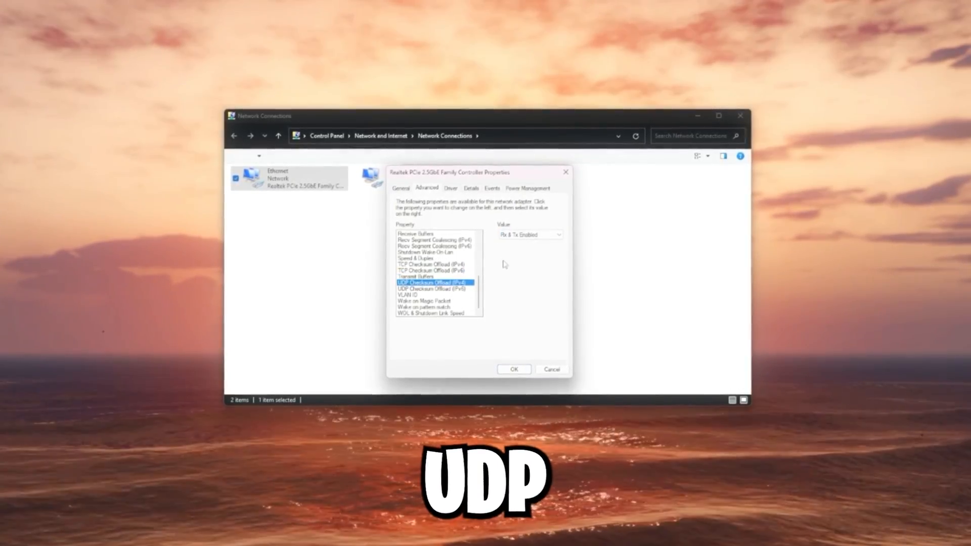
click(557, 235)
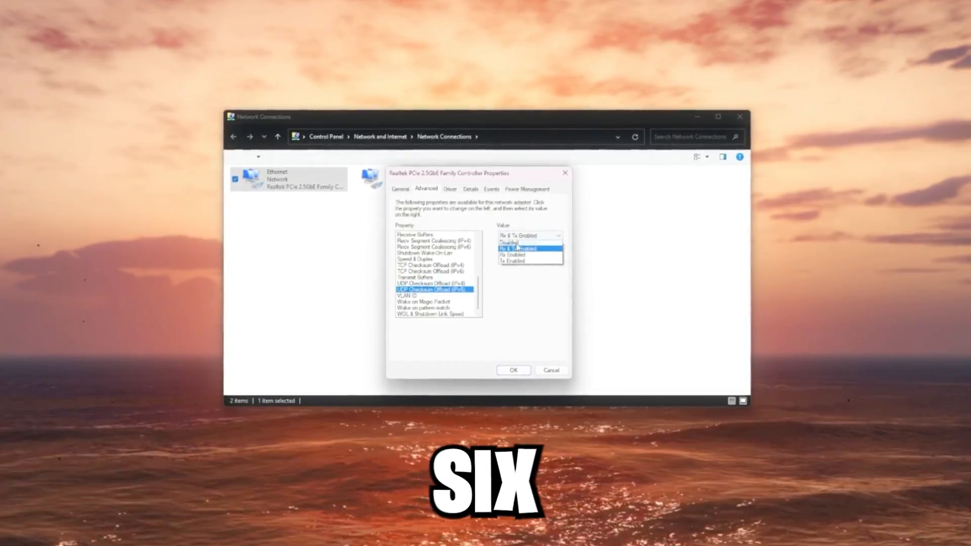
click(511, 242)
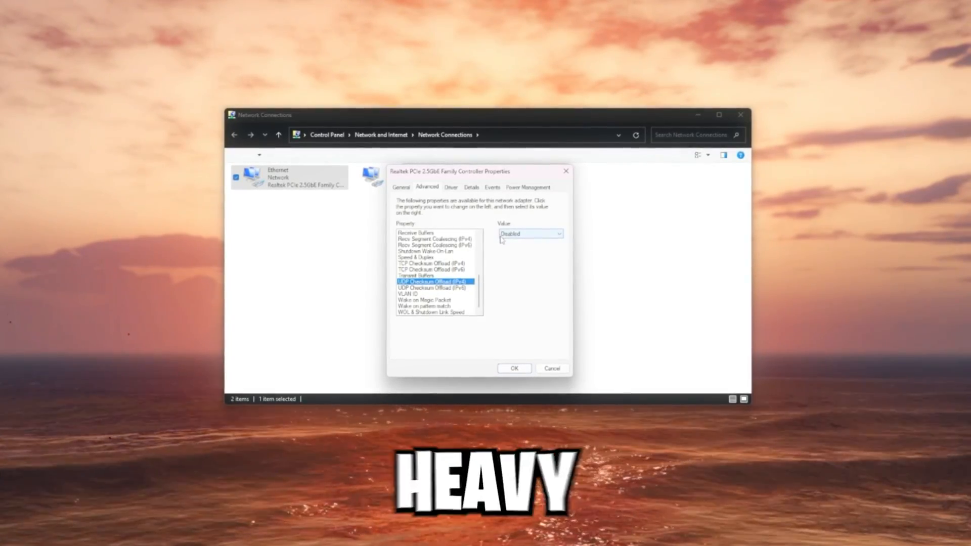
- Disable Wake on Magic Packet and pattern match; set WOL & Shutdown Link Speed to Not Speed Down
click(407, 297)
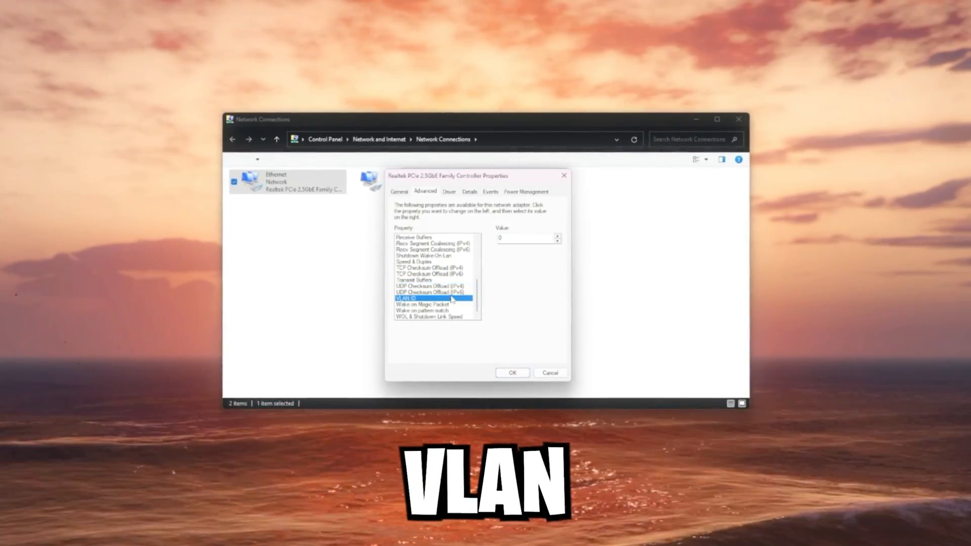
click(423, 304)
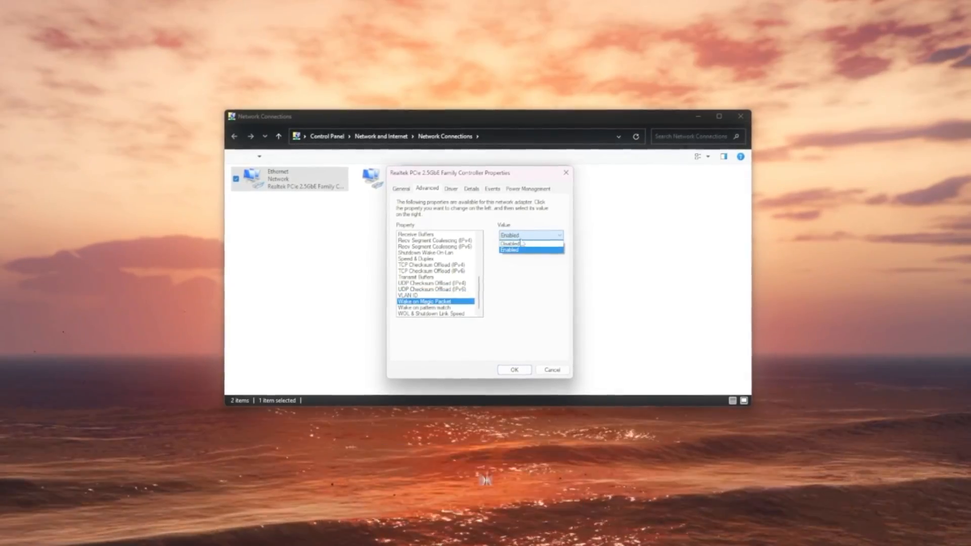
click(511, 243)
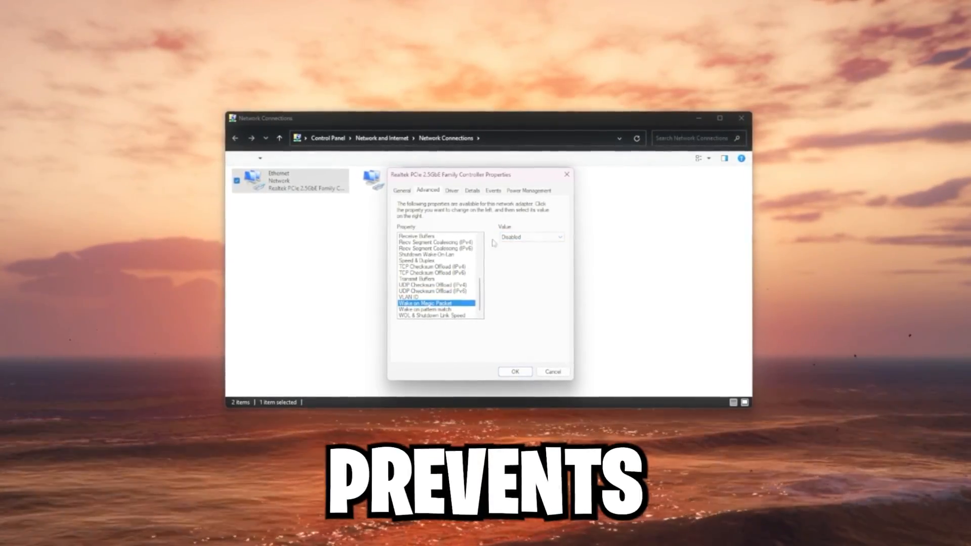
click(427, 309)
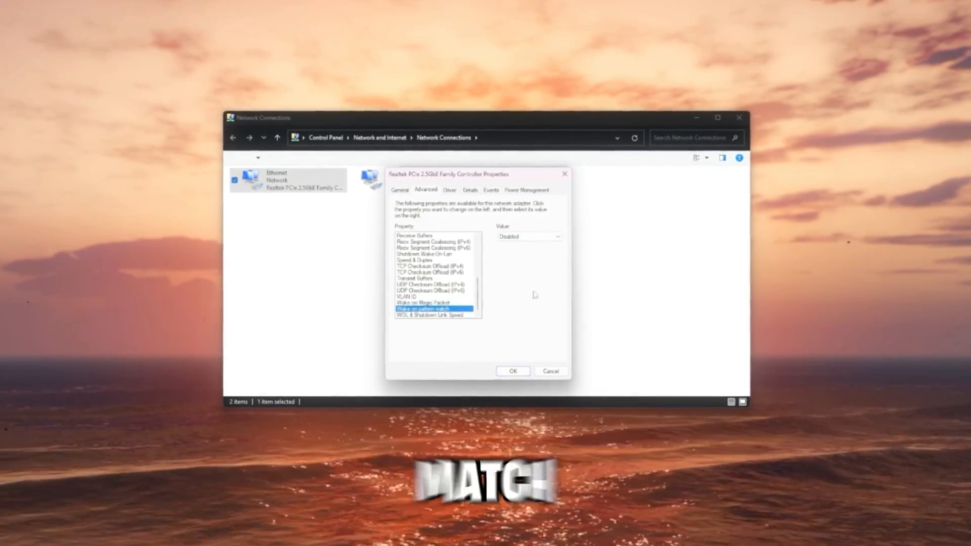
click(439, 315)
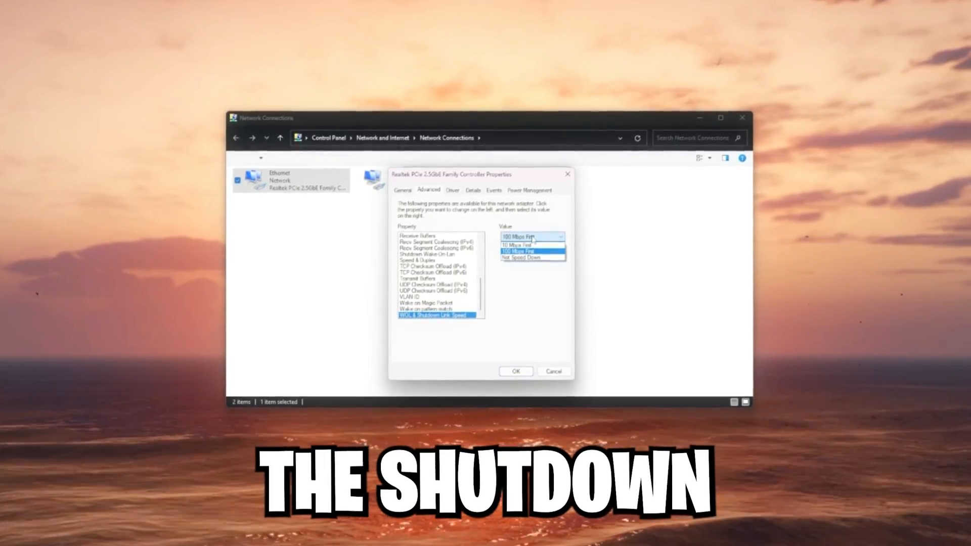
click(516, 258)
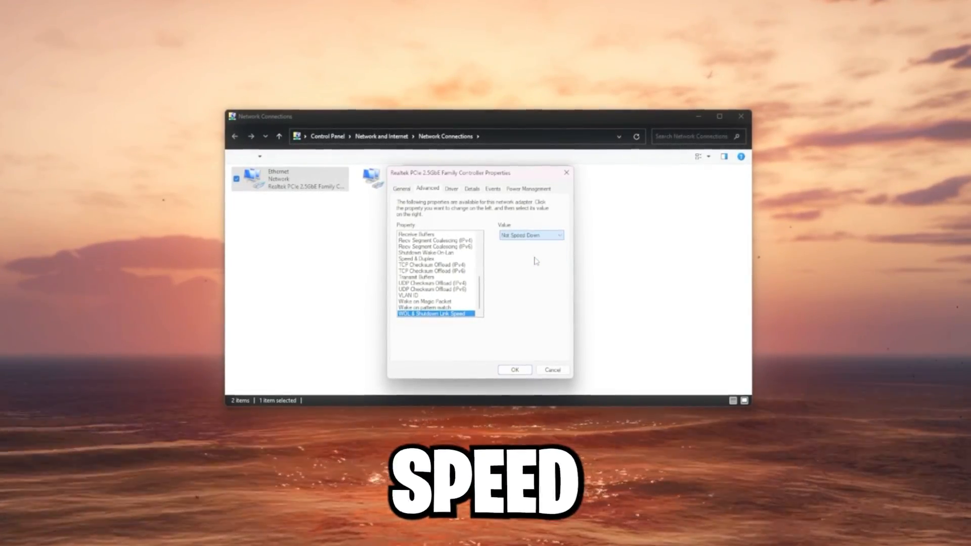